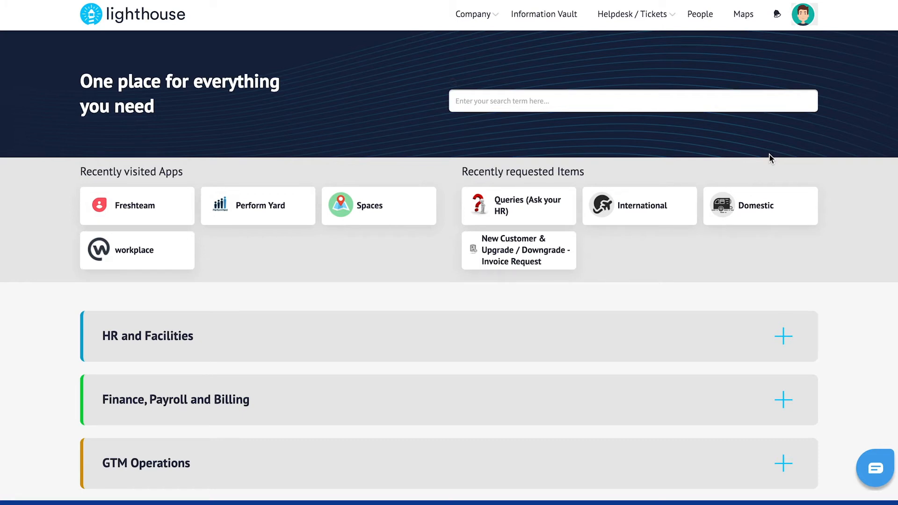
Browse the home page app categories: collapse HR and Facilities, expand Finance/Payroll/Billing and GTM Operations
scroll(down, 3)
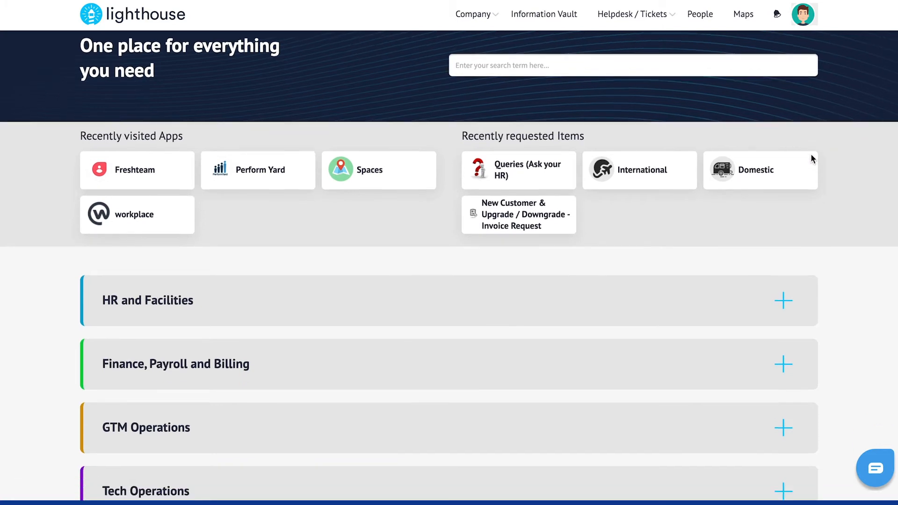
scroll(down, 3)
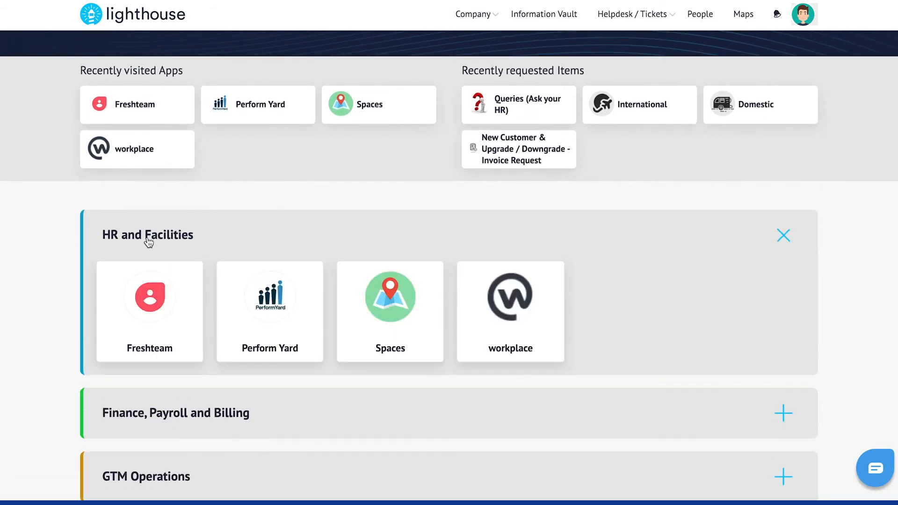
click(784, 236)
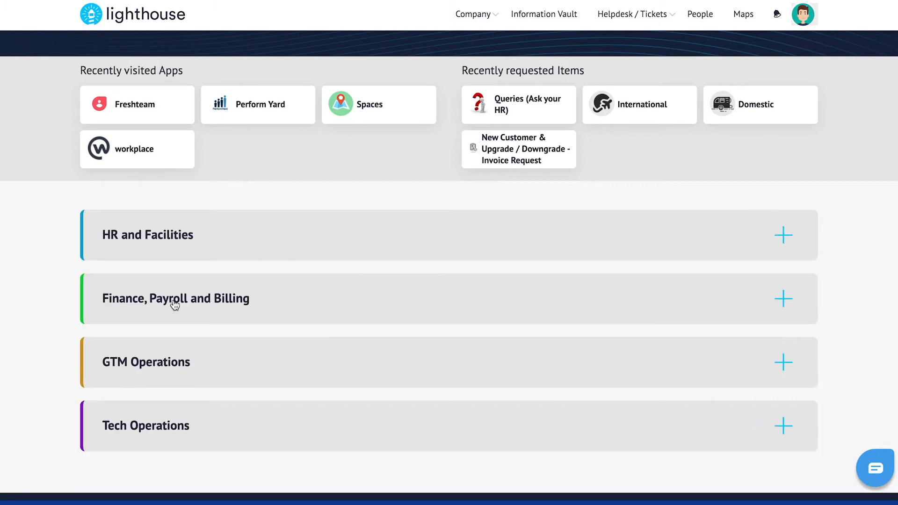
click(783, 298)
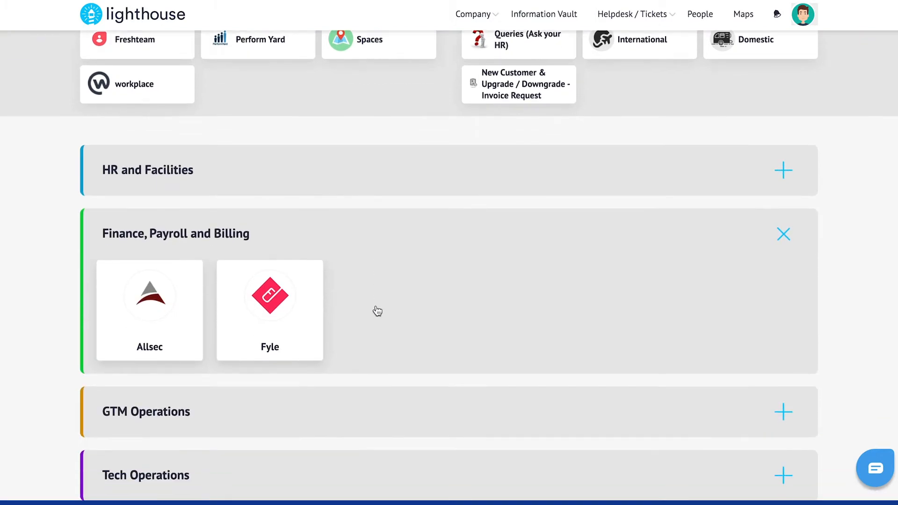
click(784, 411)
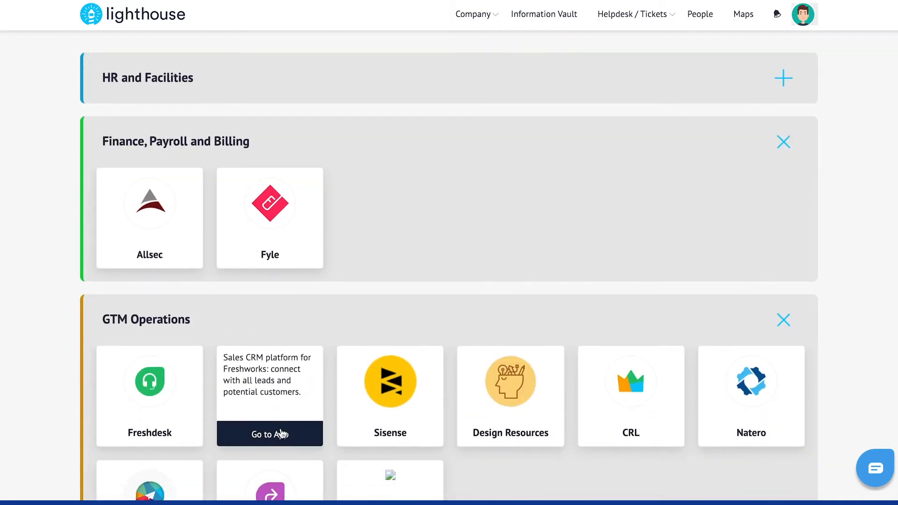
mouse_move(327, 367)
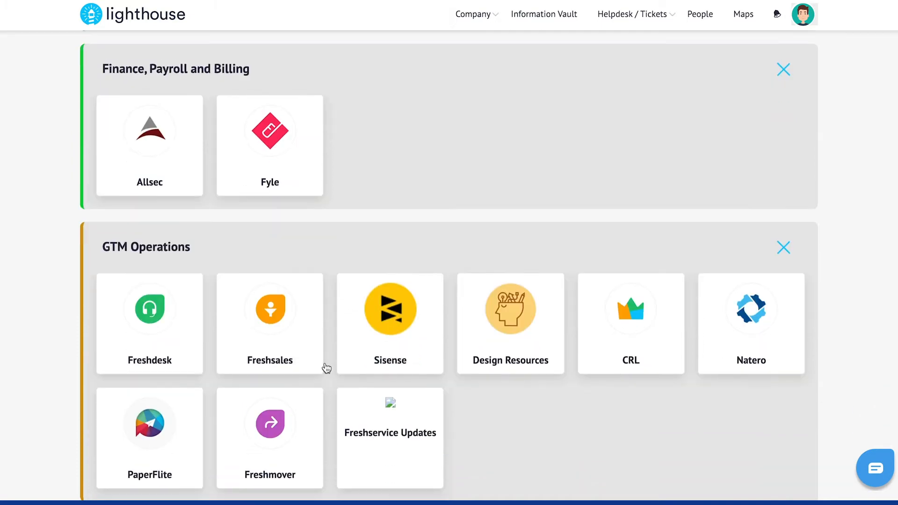
scroll(down, 3)
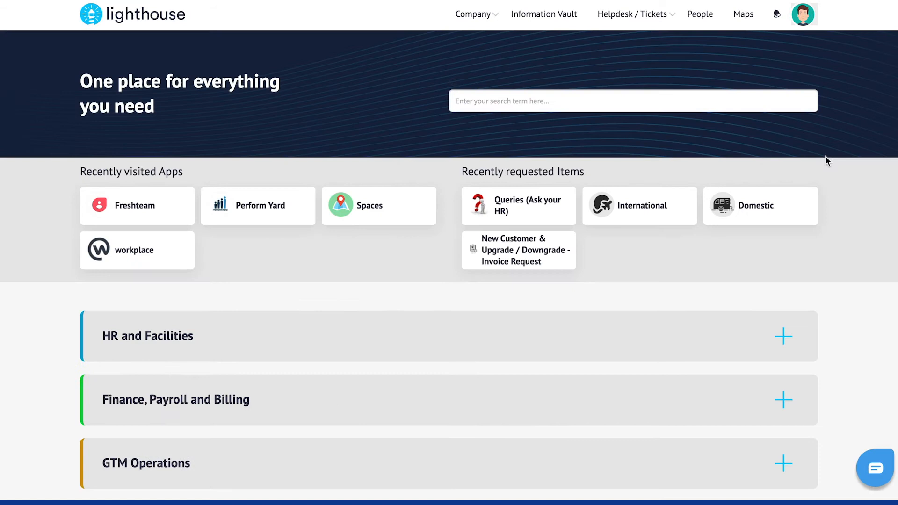
mouse_move(562, 26)
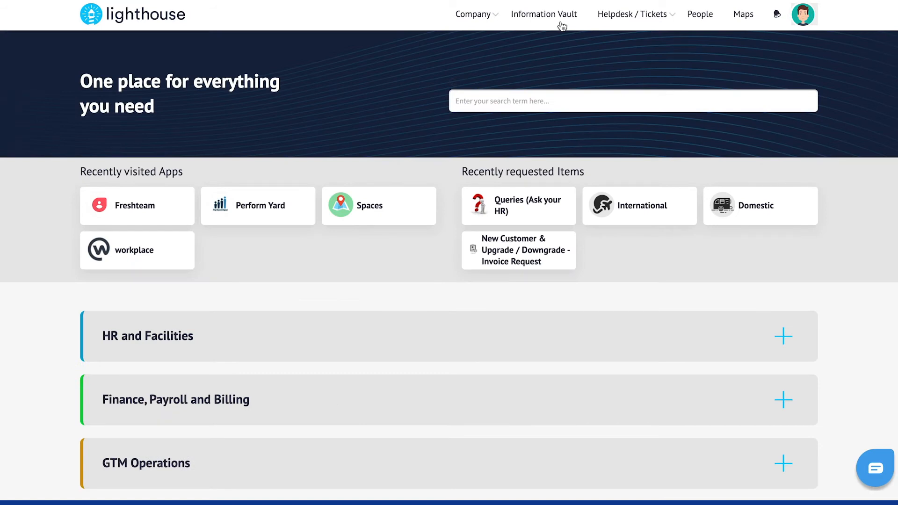
From the Information Vault, view the 2020 US holiday calendar and return to the home page
click(542, 14)
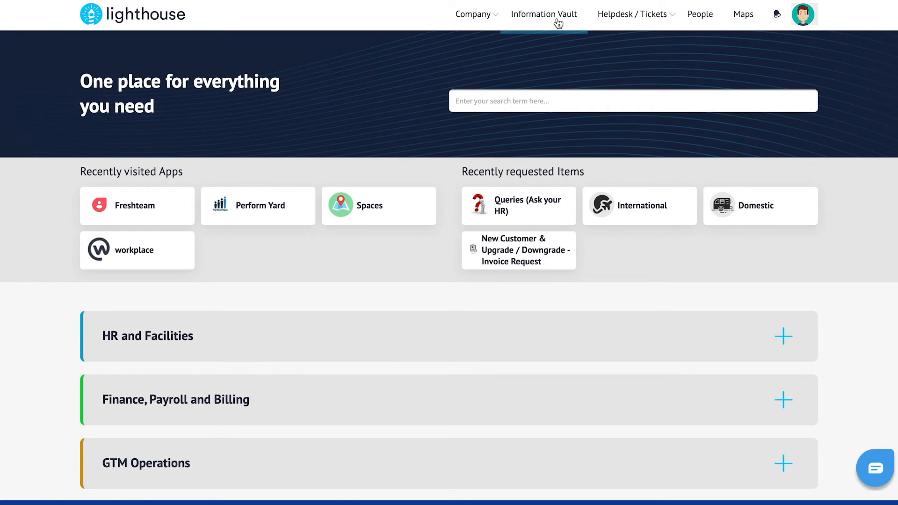
click(543, 14)
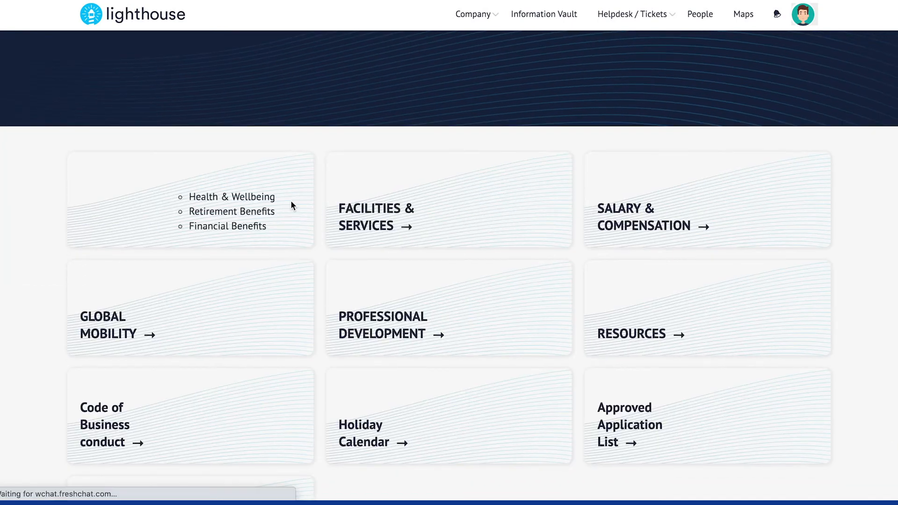
scroll(up, 3)
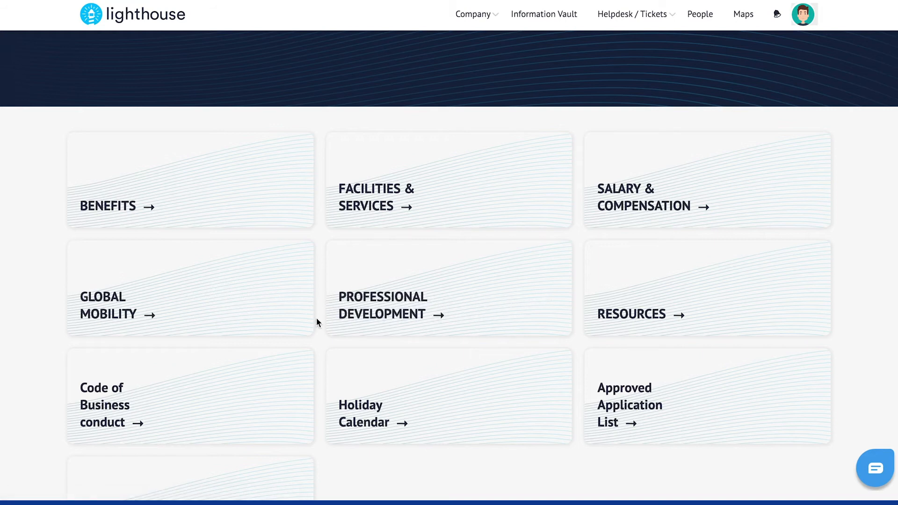
scroll(down, 3)
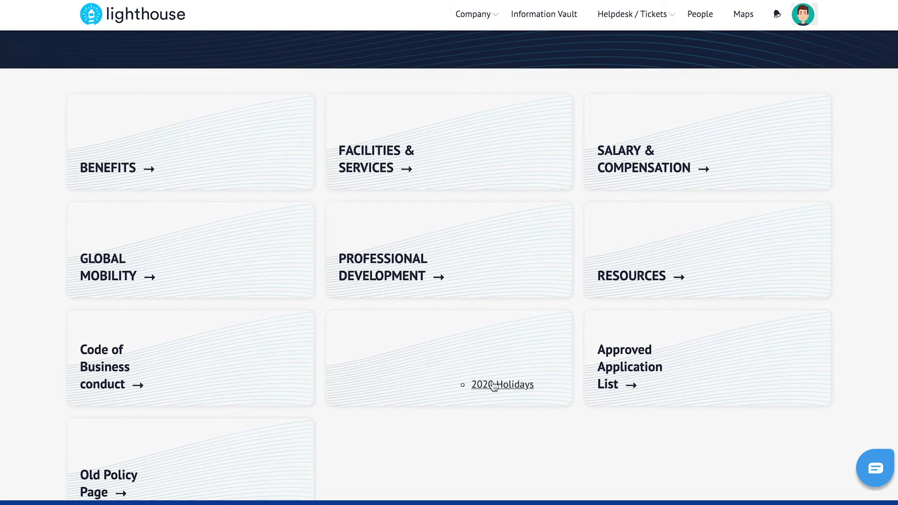
click(501, 384)
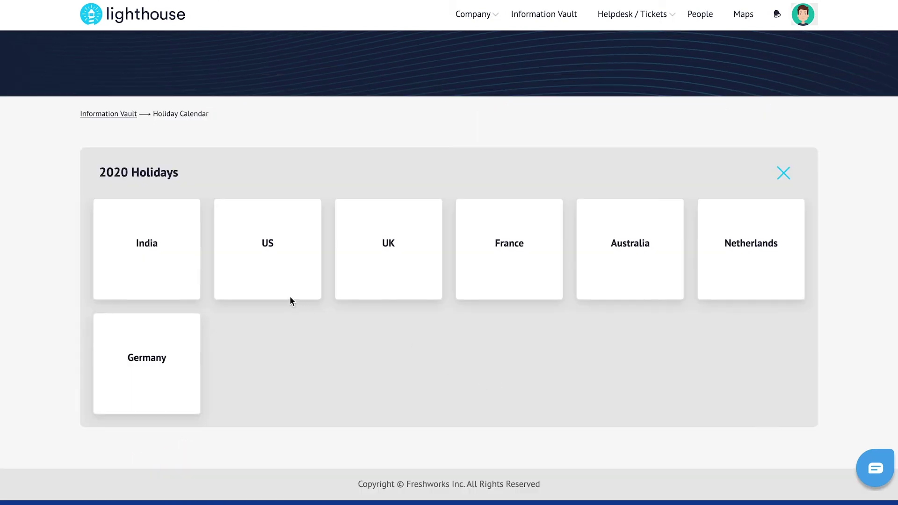
click(267, 243)
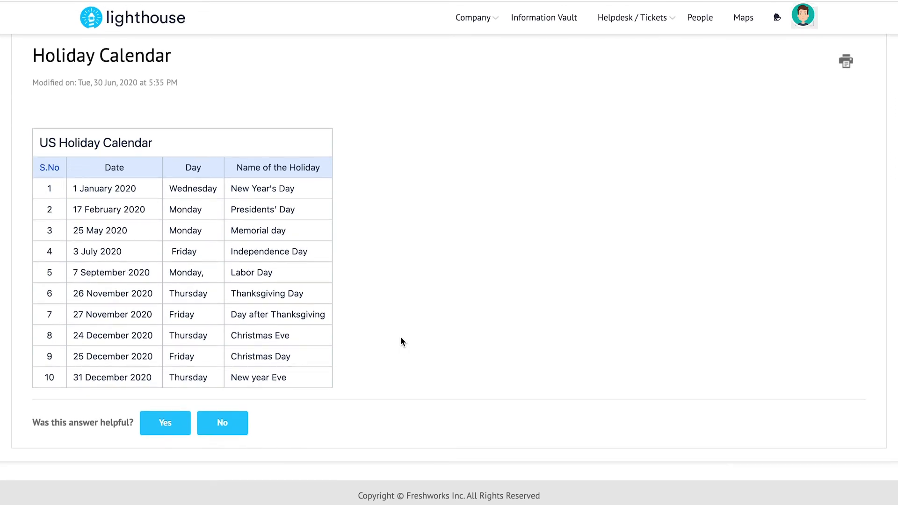
click(131, 16)
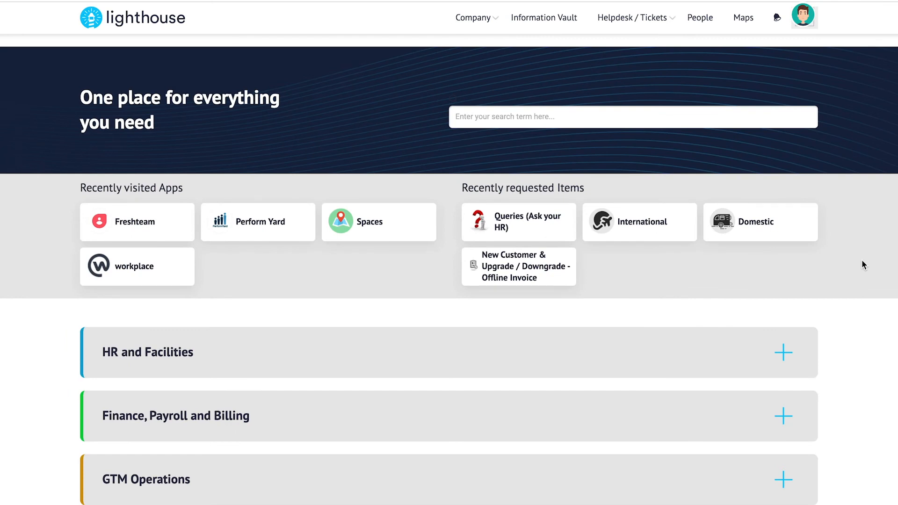
mouse_move(677, 33)
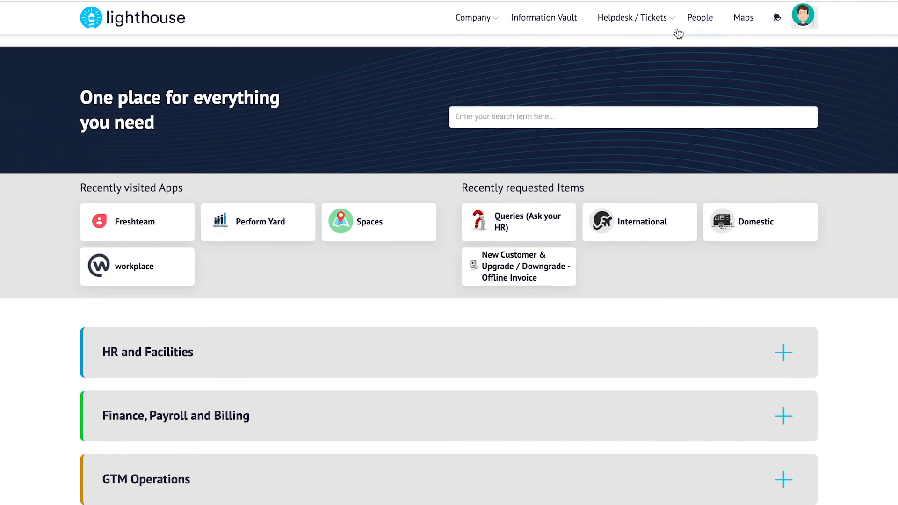
Open the service catalog, browse the Admin and Travel items, and return to HR Operations
click(631, 17)
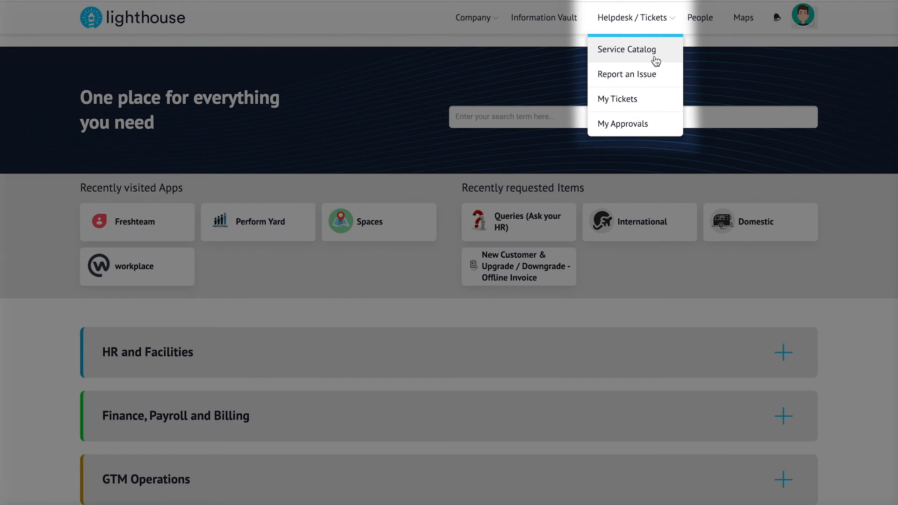
click(625, 50)
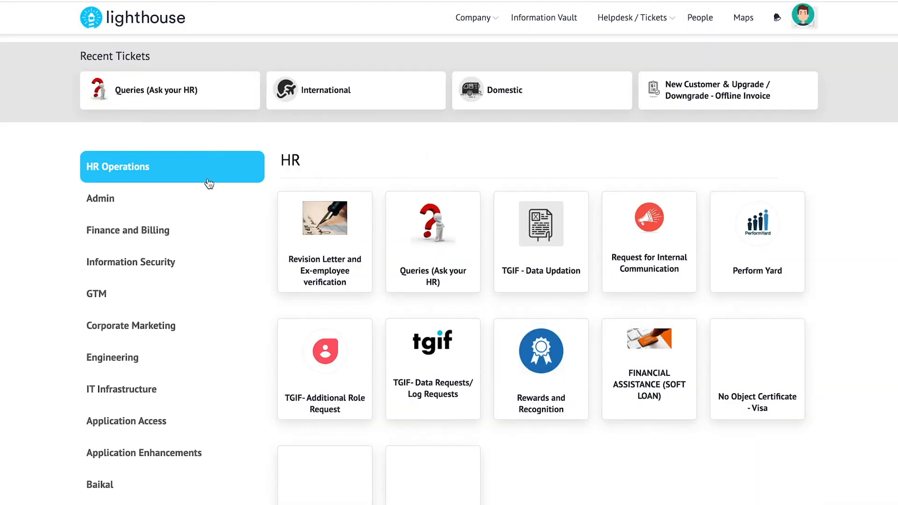
mouse_move(207, 229)
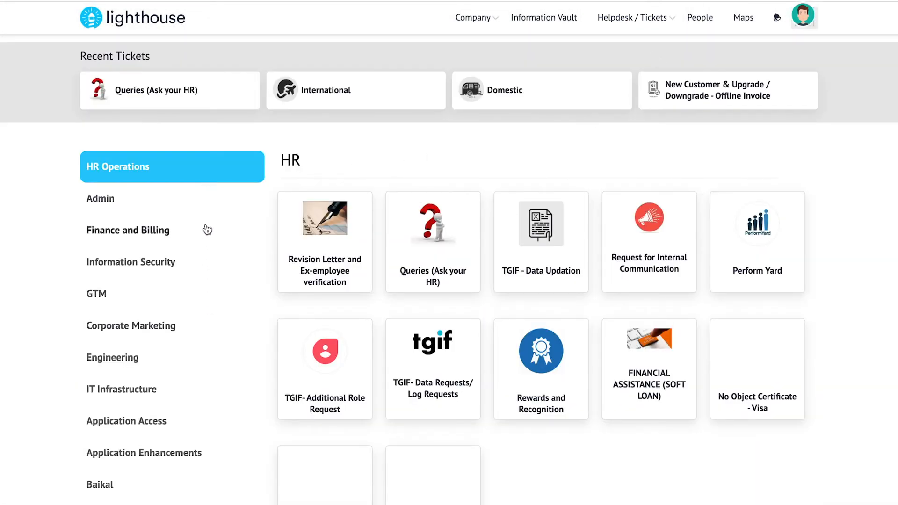
scroll(down, 3)
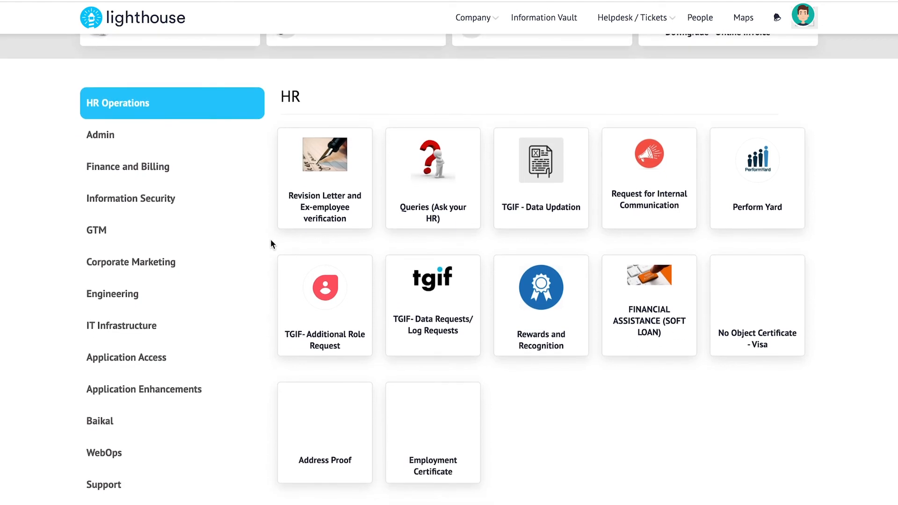
mouse_move(235, 156)
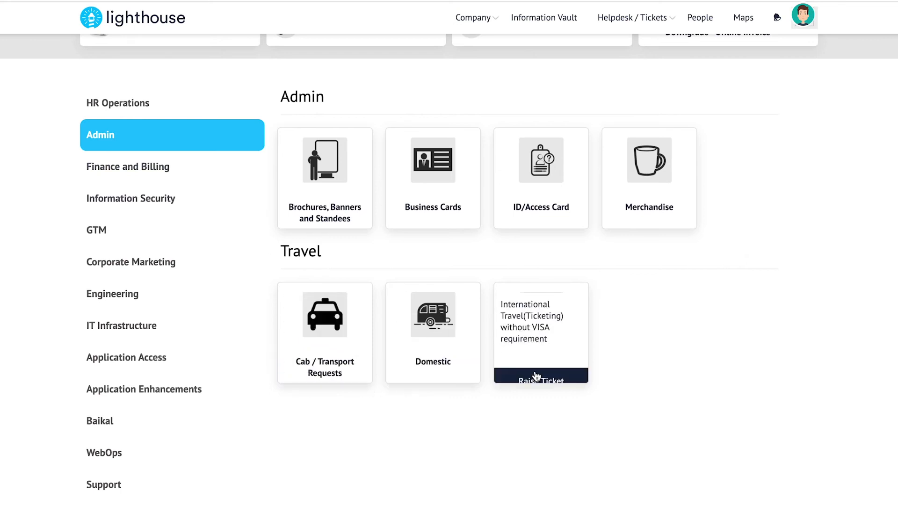
mouse_move(469, 419)
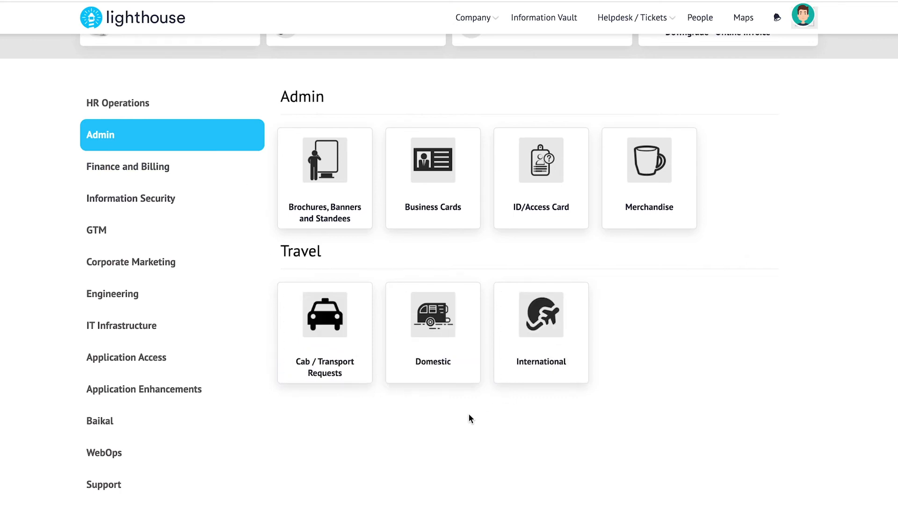
mouse_move(141, 115)
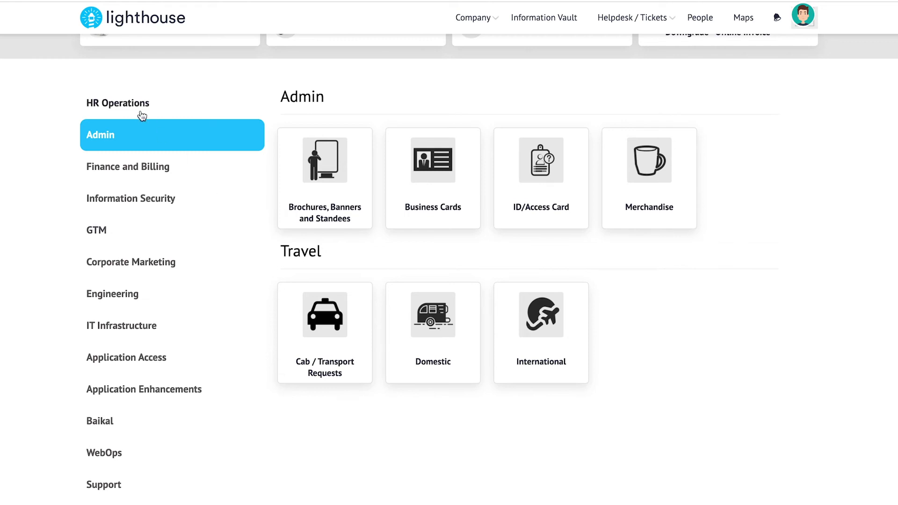
click(118, 103)
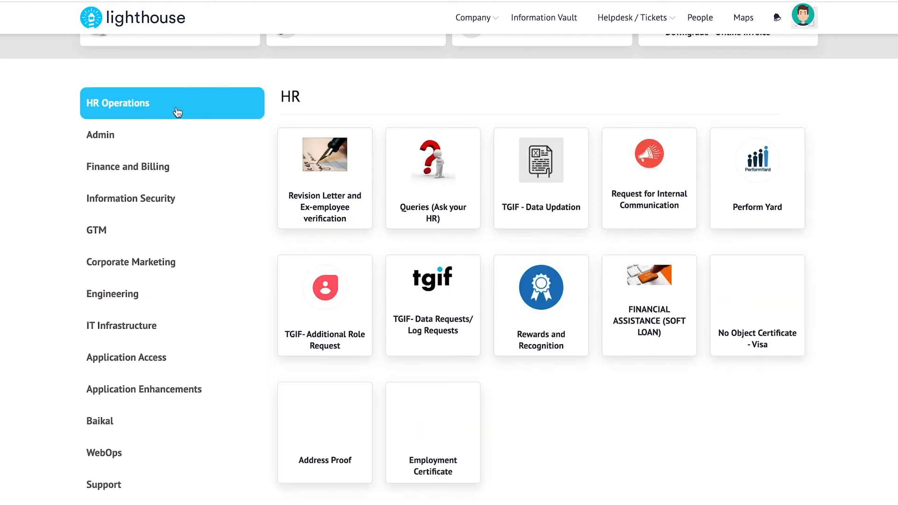
mouse_move(432, 167)
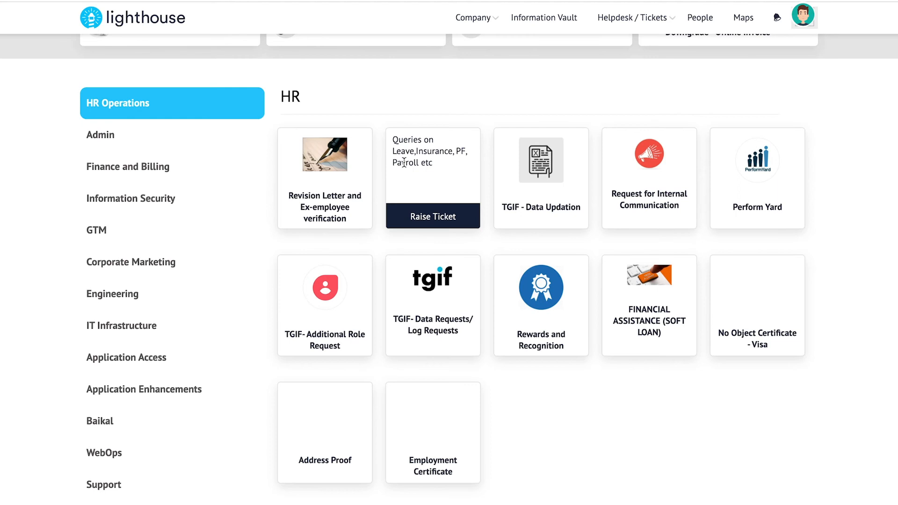
mouse_move(420, 219)
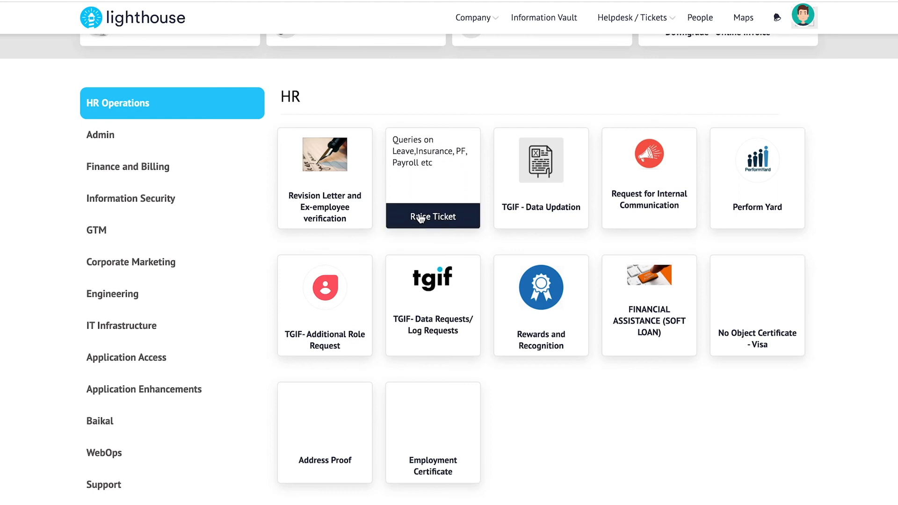
Place an Ask your HR query on Leave with the note Need help
click(432, 216)
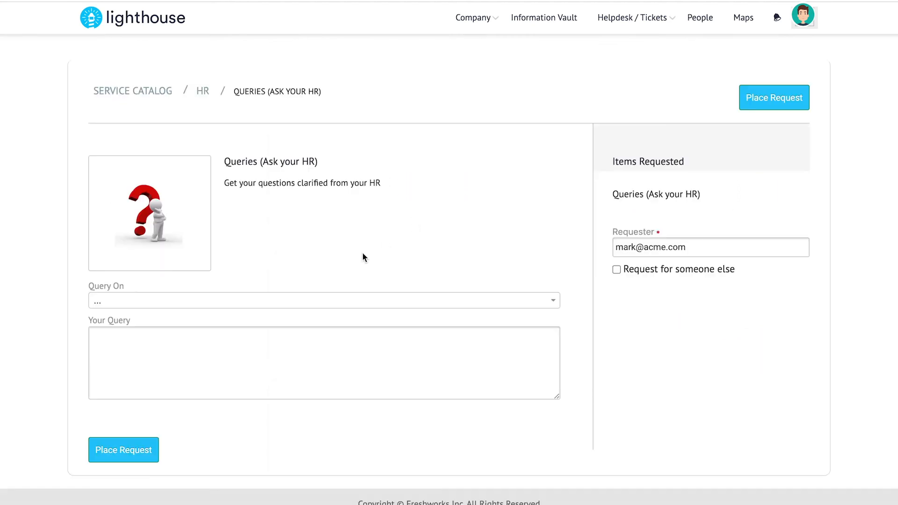
click(323, 300)
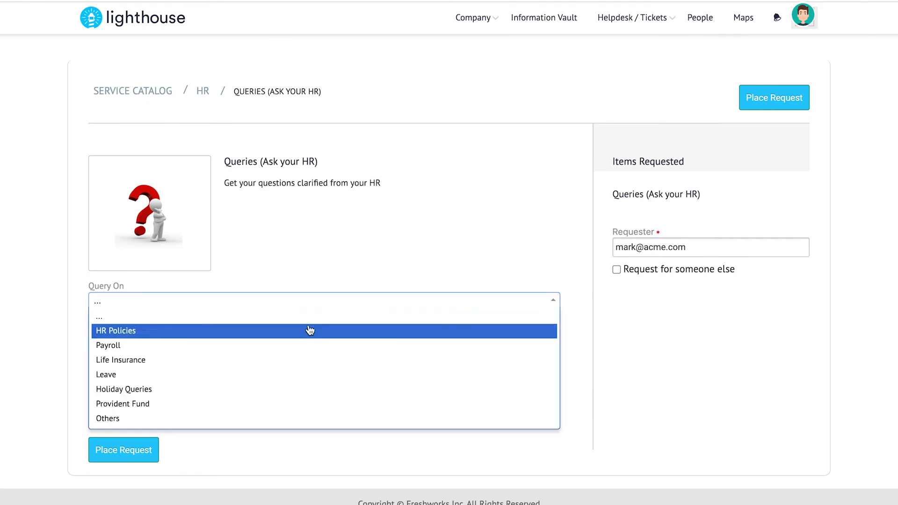
click(106, 374)
text(Need help)
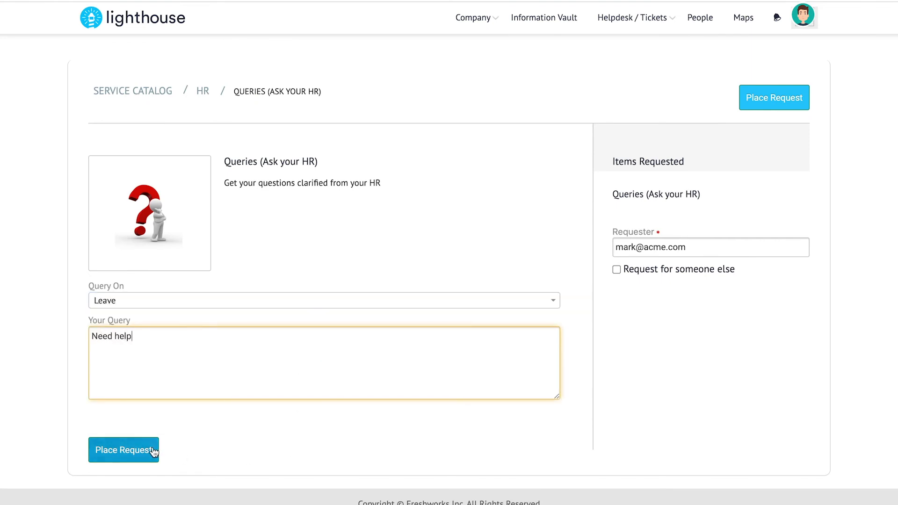
click(123, 450)
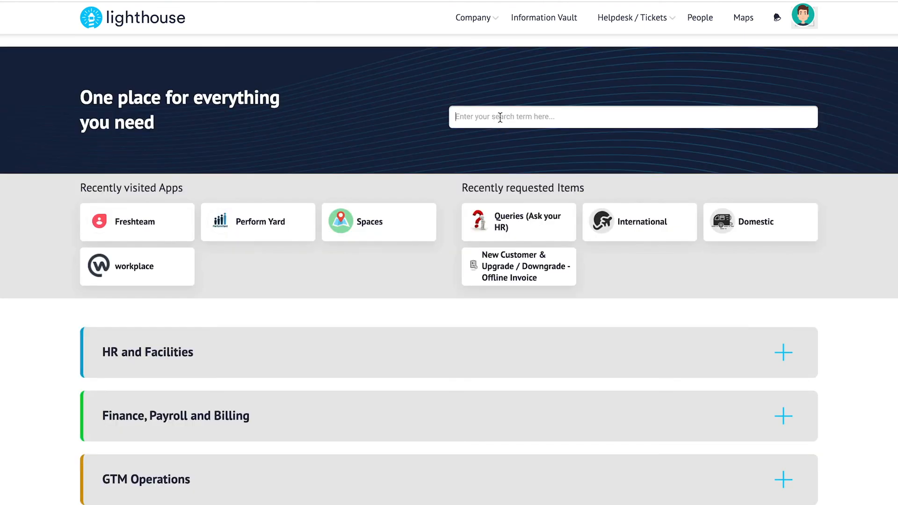
Search the portal for 'Travel Policy' and view its matching tickets and service items
text(Travel P)
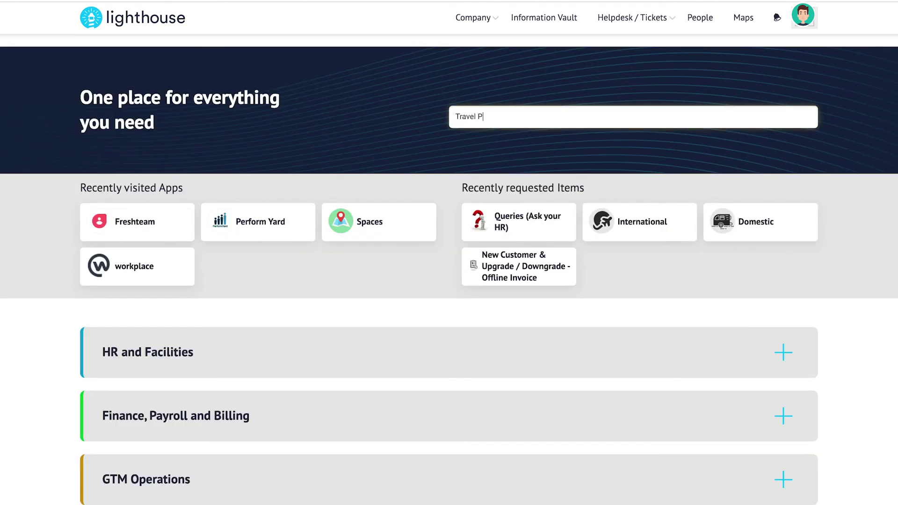
text(olicy)
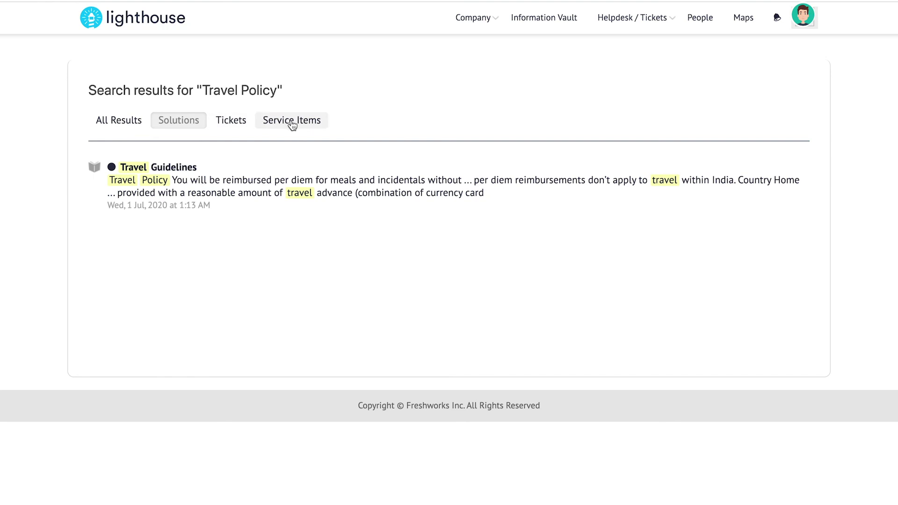
mouse_move(204, 192)
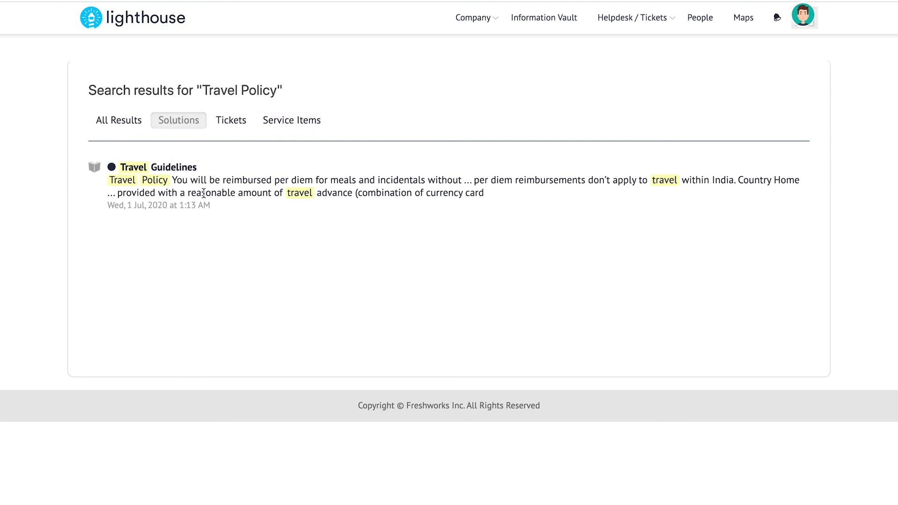
mouse_move(231, 121)
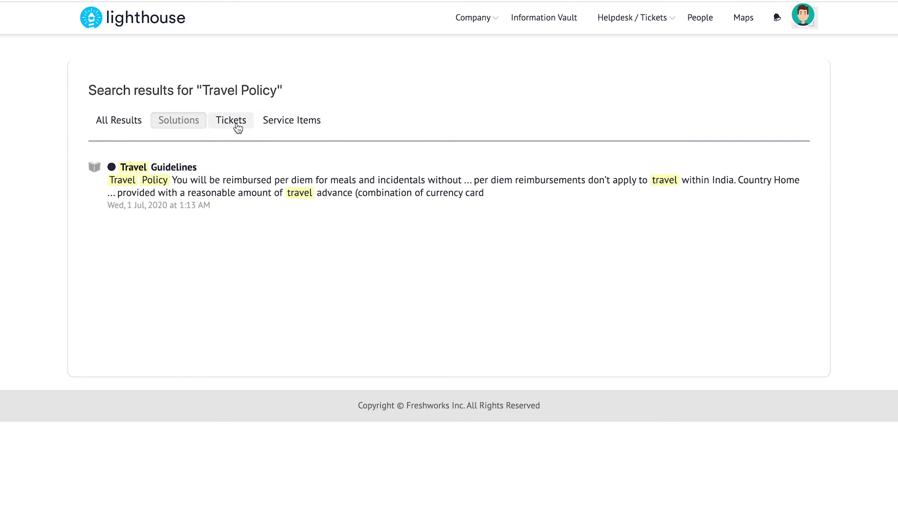
click(231, 121)
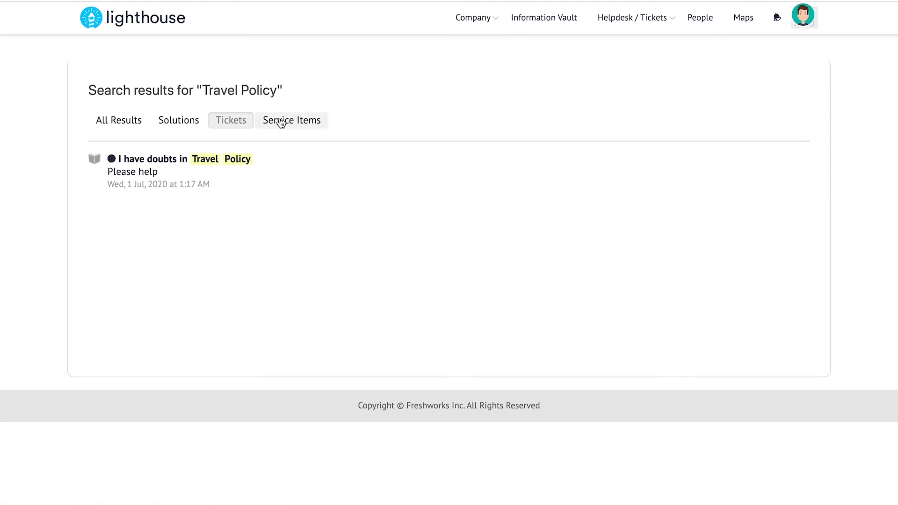
click(290, 120)
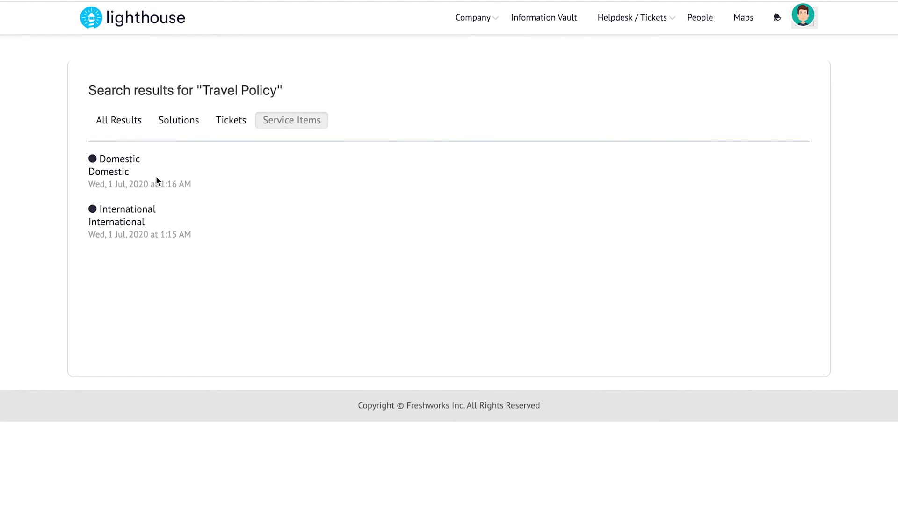